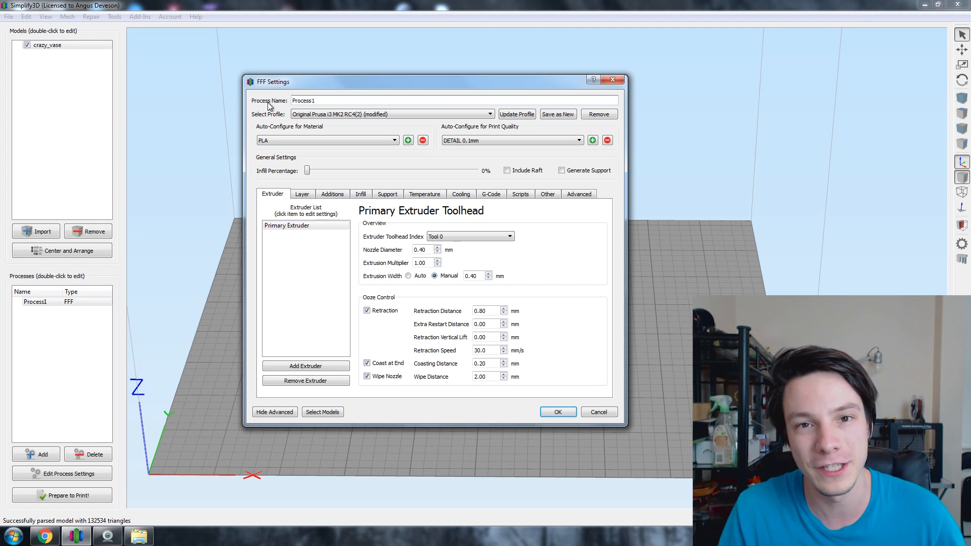
mouse_move(491, 194)
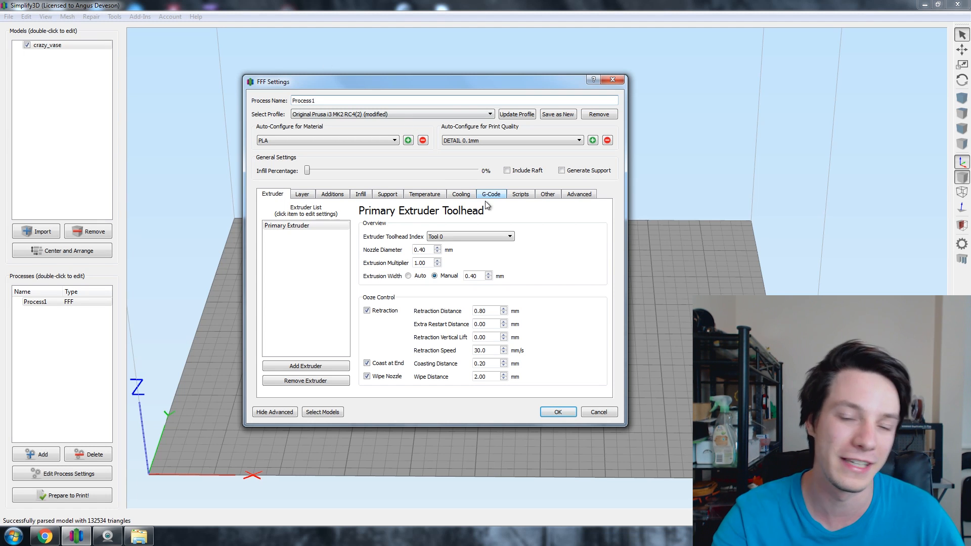